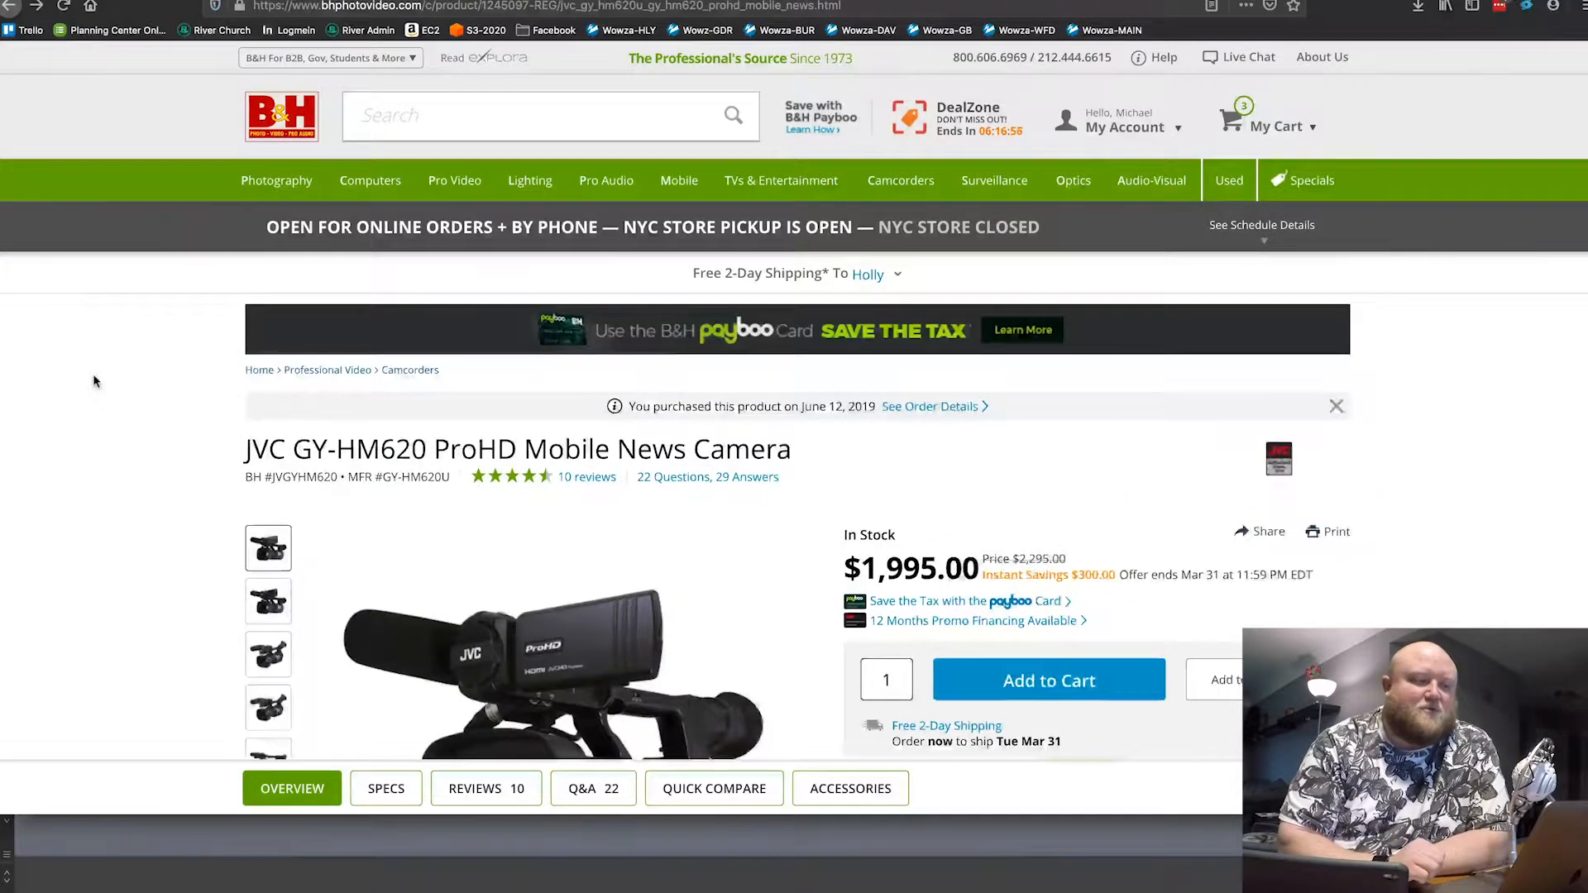
scroll("down", 3)
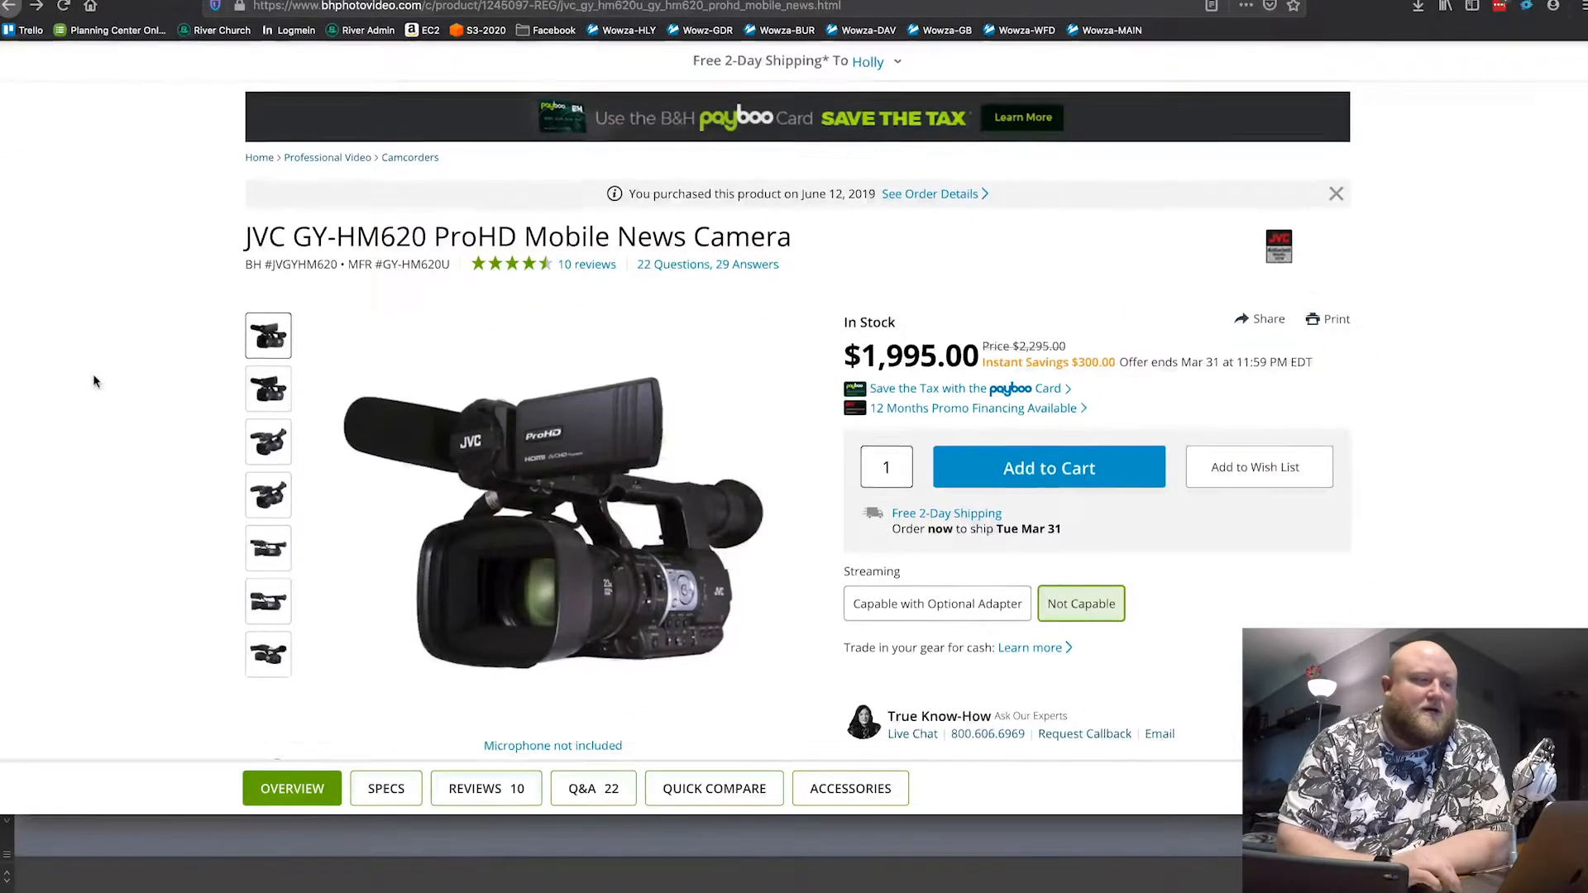